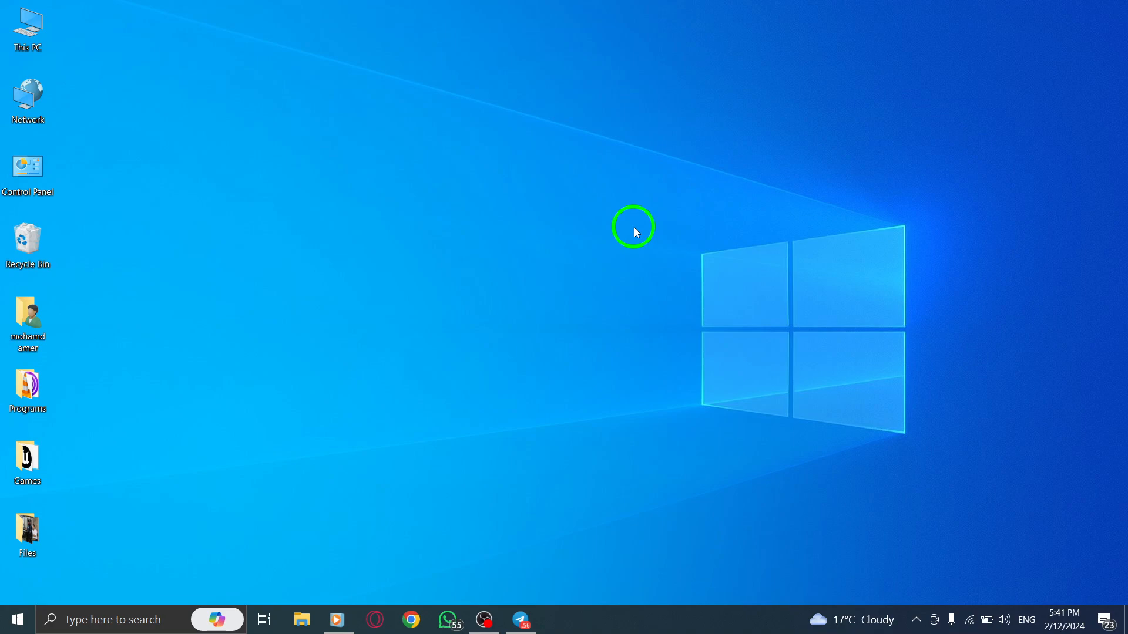
pyautogui.moveTo(604, 282)
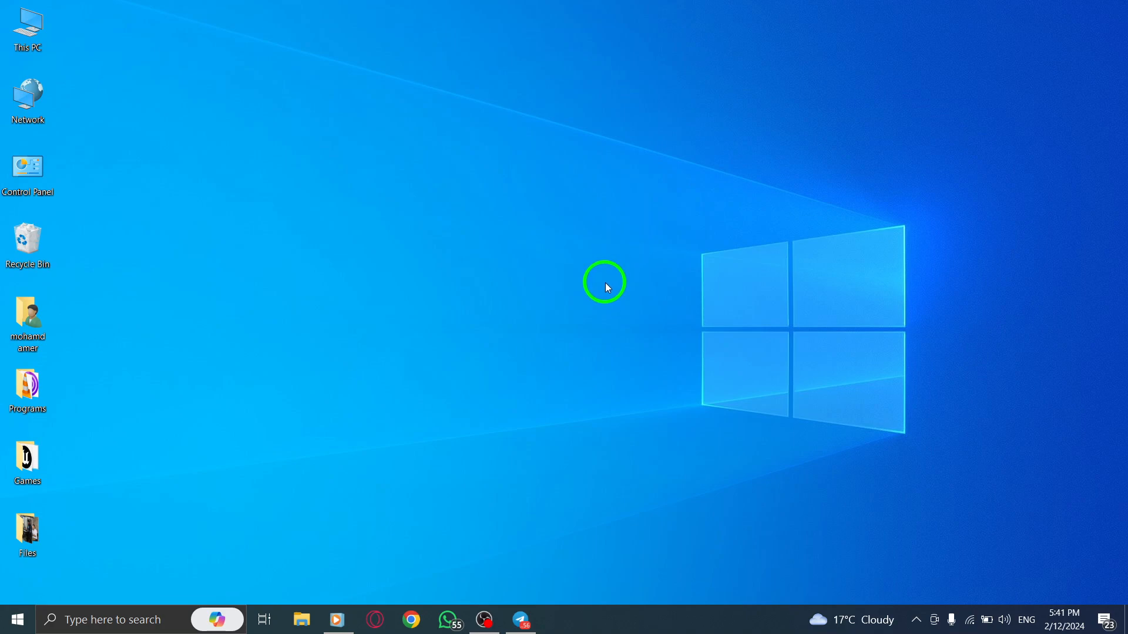
# Launch Telegram Desktop from the taskbar and open Settings from the main menu.
pyautogui.click(531, 619)
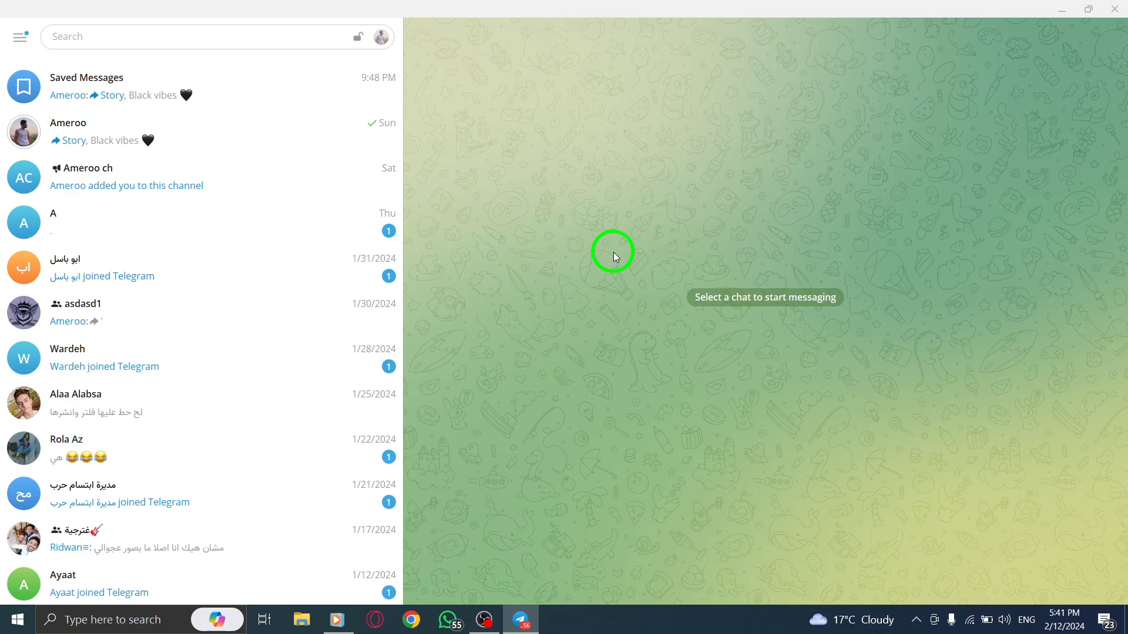
pyautogui.click(20, 36)
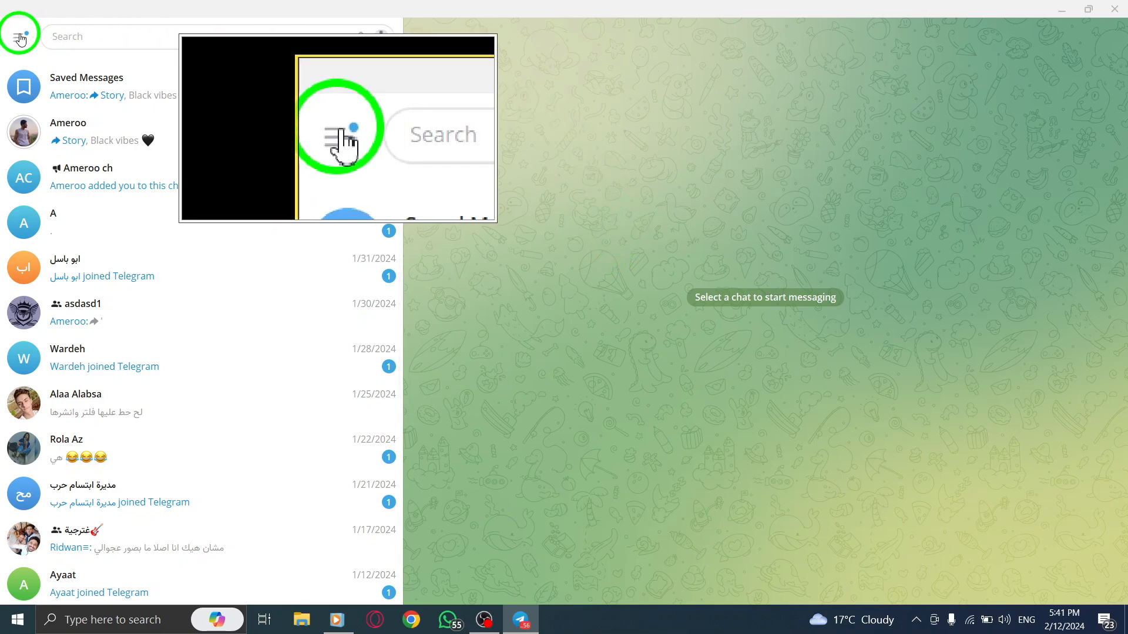
pyautogui.click(20, 36)
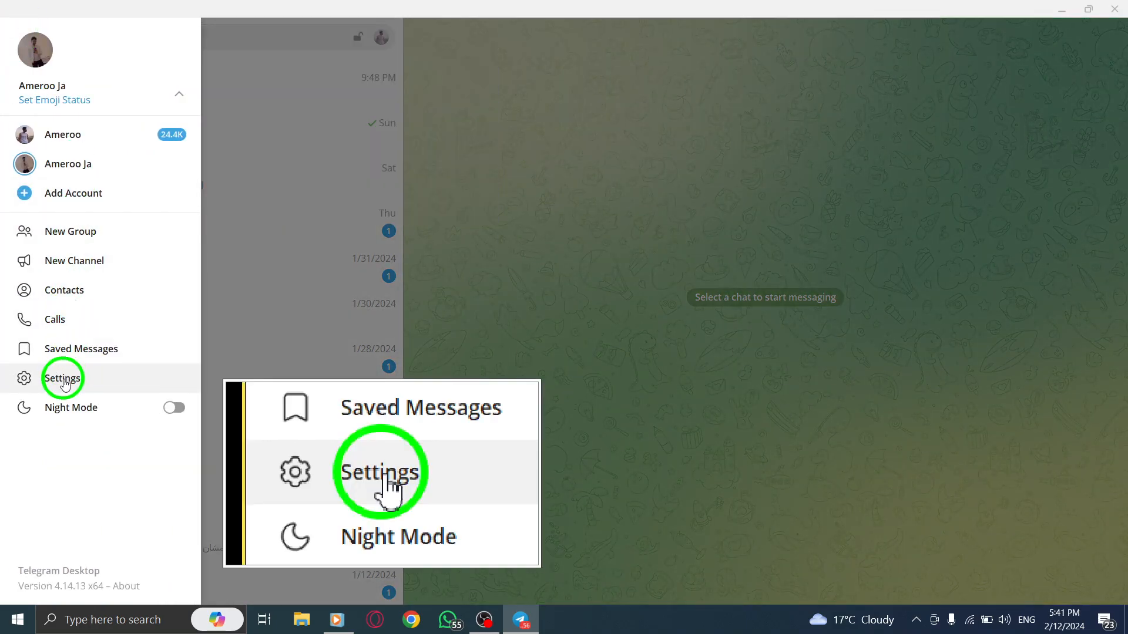
pyautogui.click(63, 378)
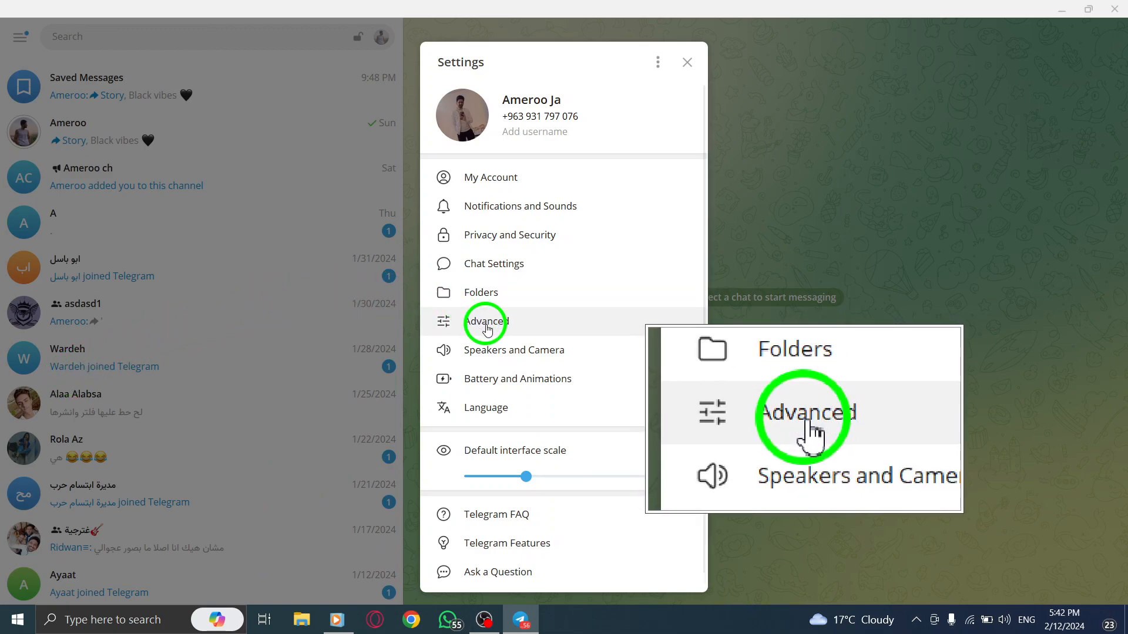
# In Advanced settings, choose Export Telegram data.
pyautogui.click(488, 321)
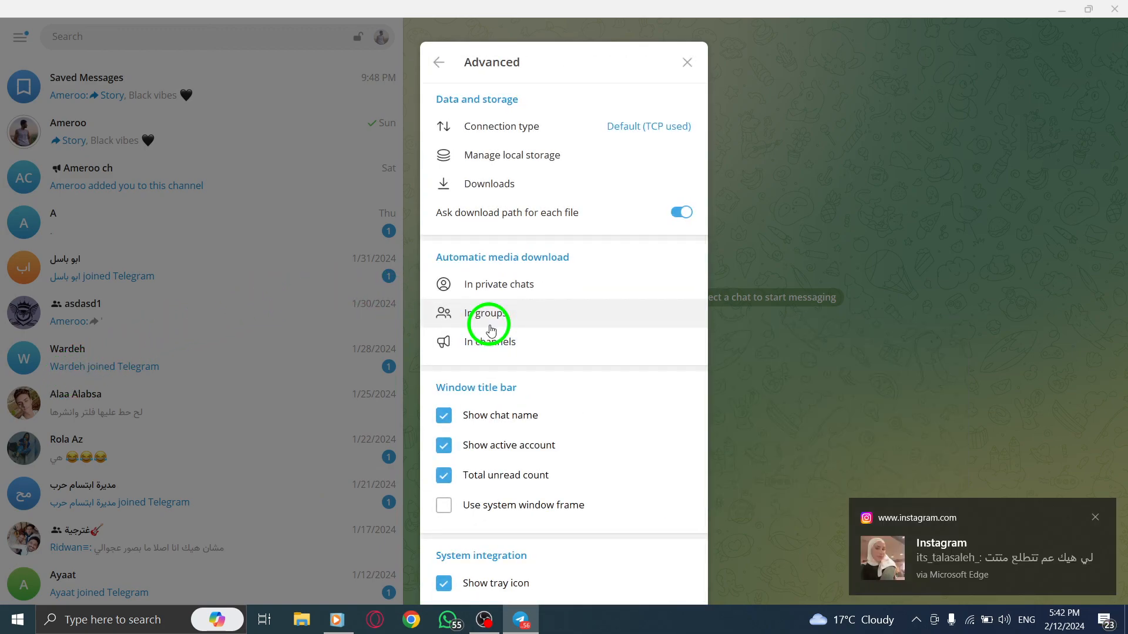
pyautogui.scroll(-3)
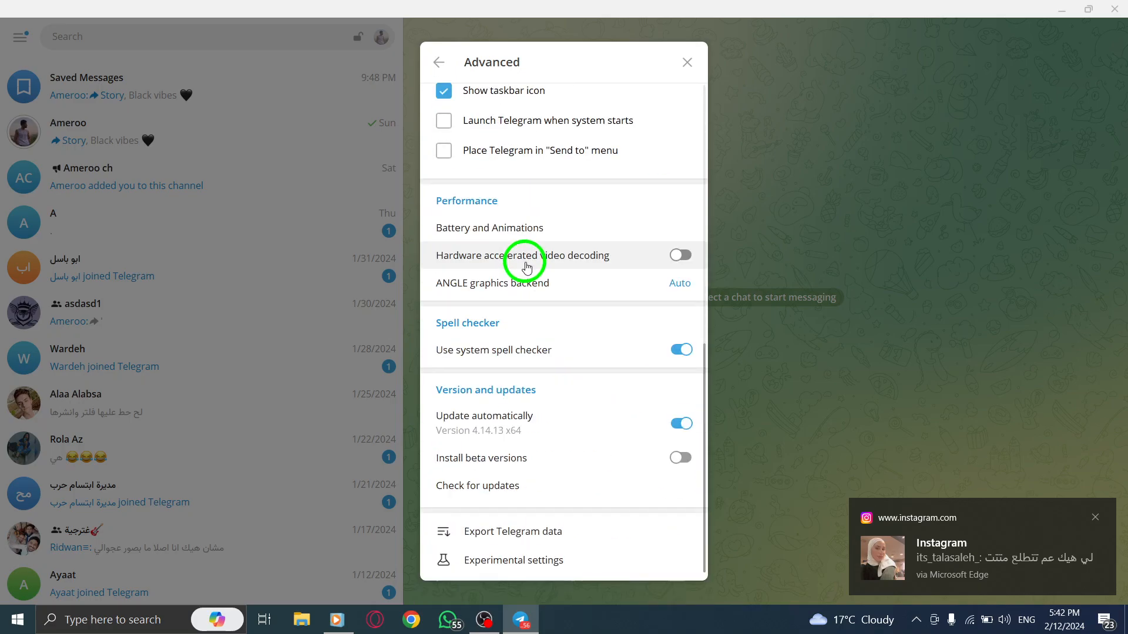
pyautogui.click(512, 532)
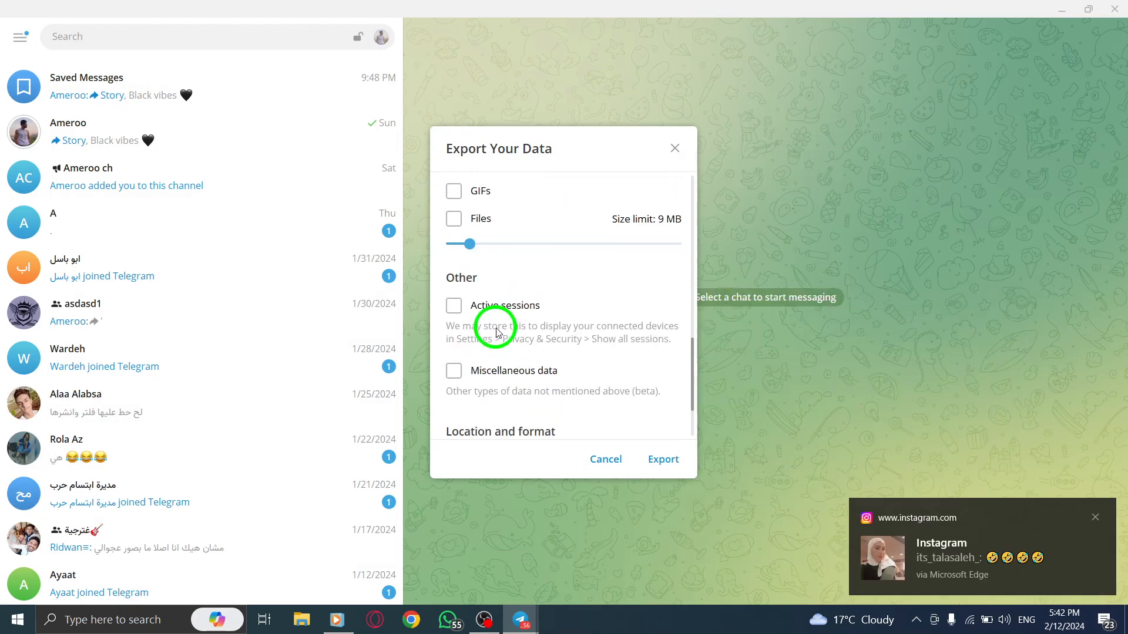
# Export the data as human-readable HTML to Downloads/Telegram Desktop and close Telegram.
pyautogui.scroll(-3)
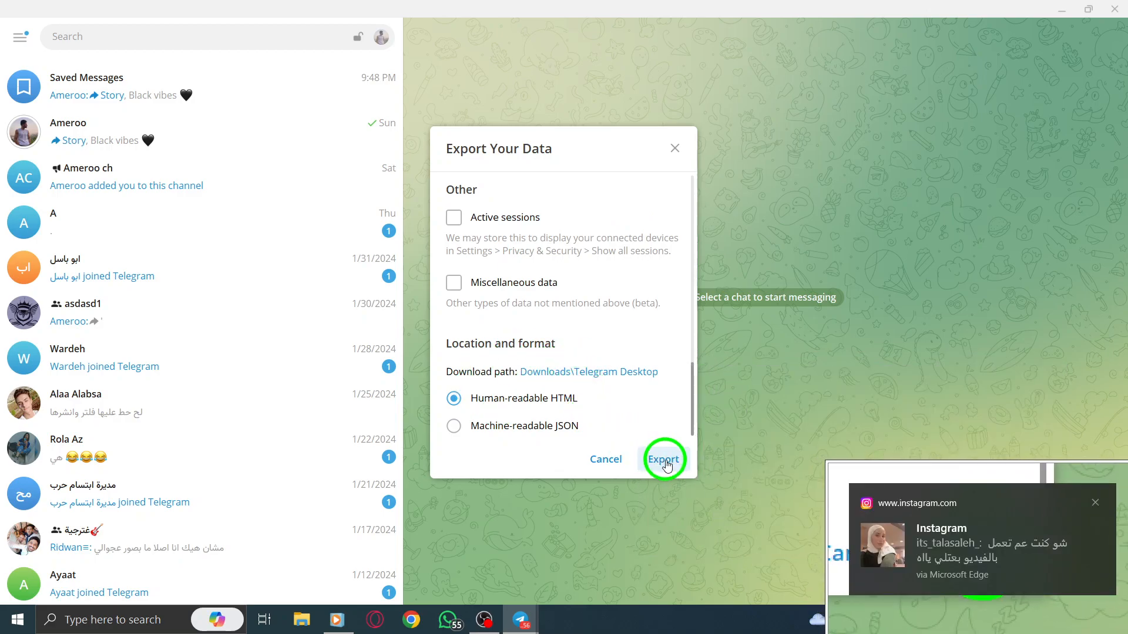
pyautogui.moveTo(673, 285)
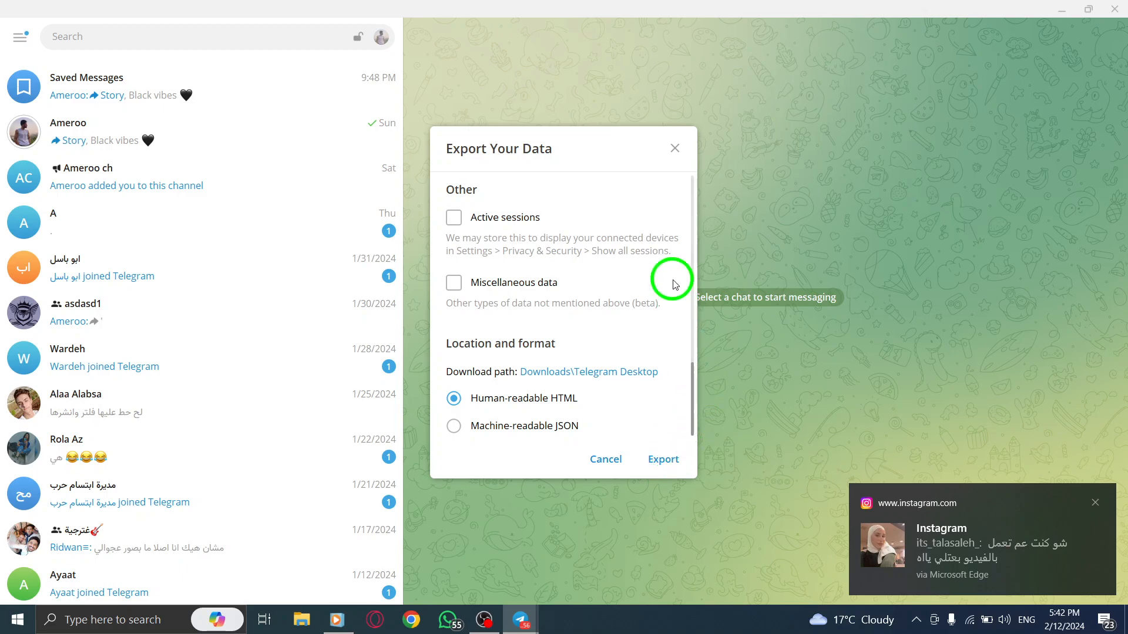
pyautogui.click(674, 148)
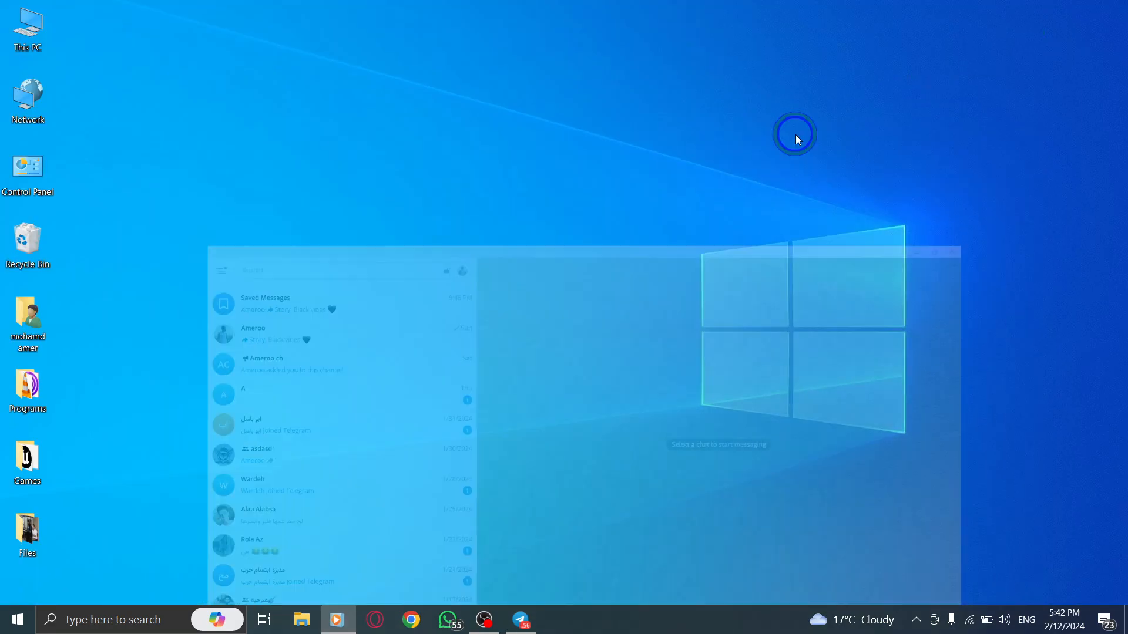
pyautogui.click(336, 619)
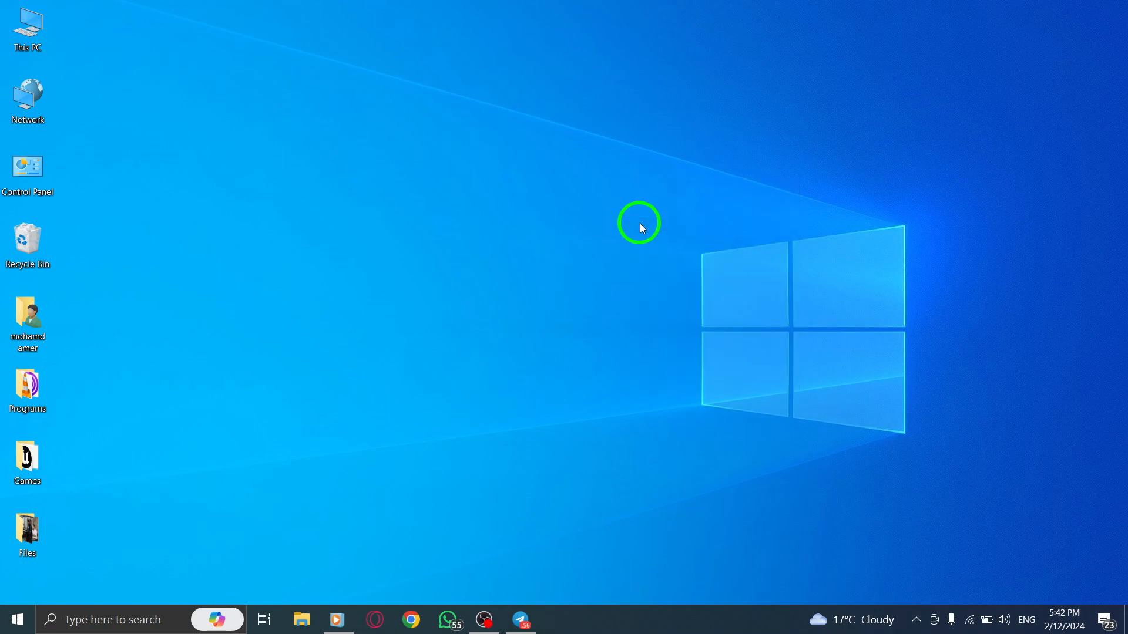